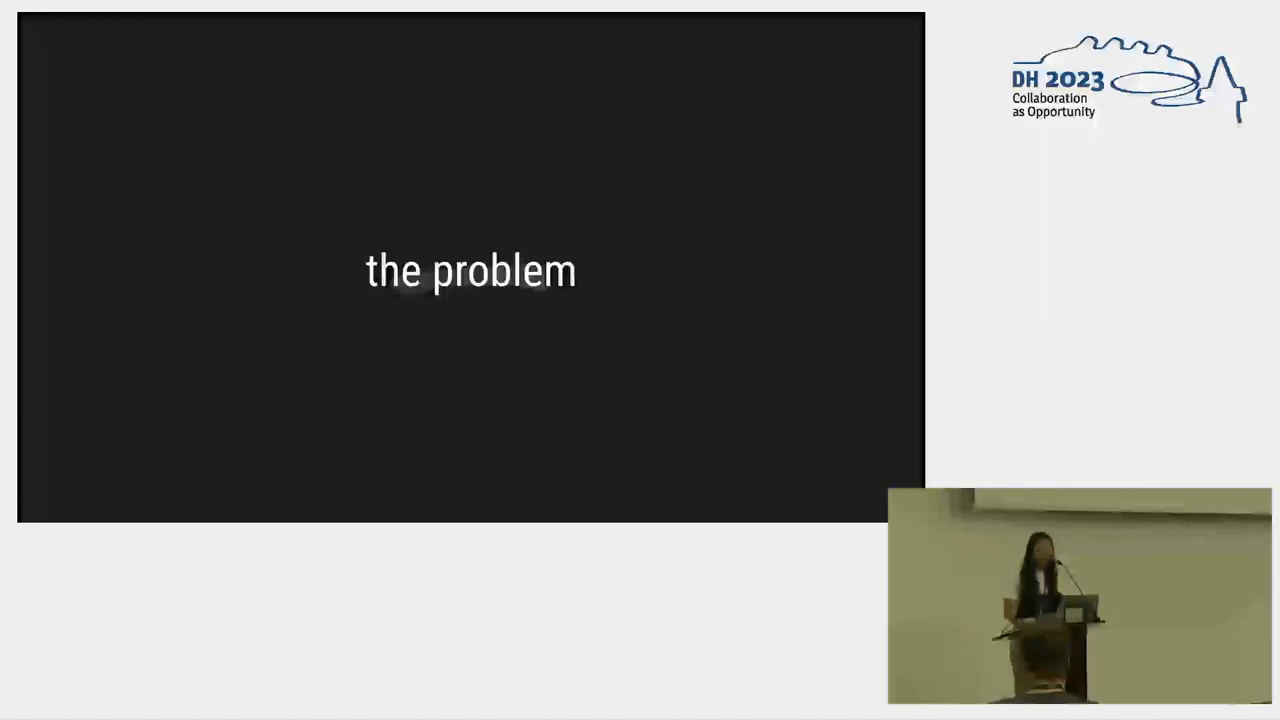
Step: Present the textual history, phonology, hidden resonance, working-backwards and spaCy pipeline slides through the text section title
key(Right)
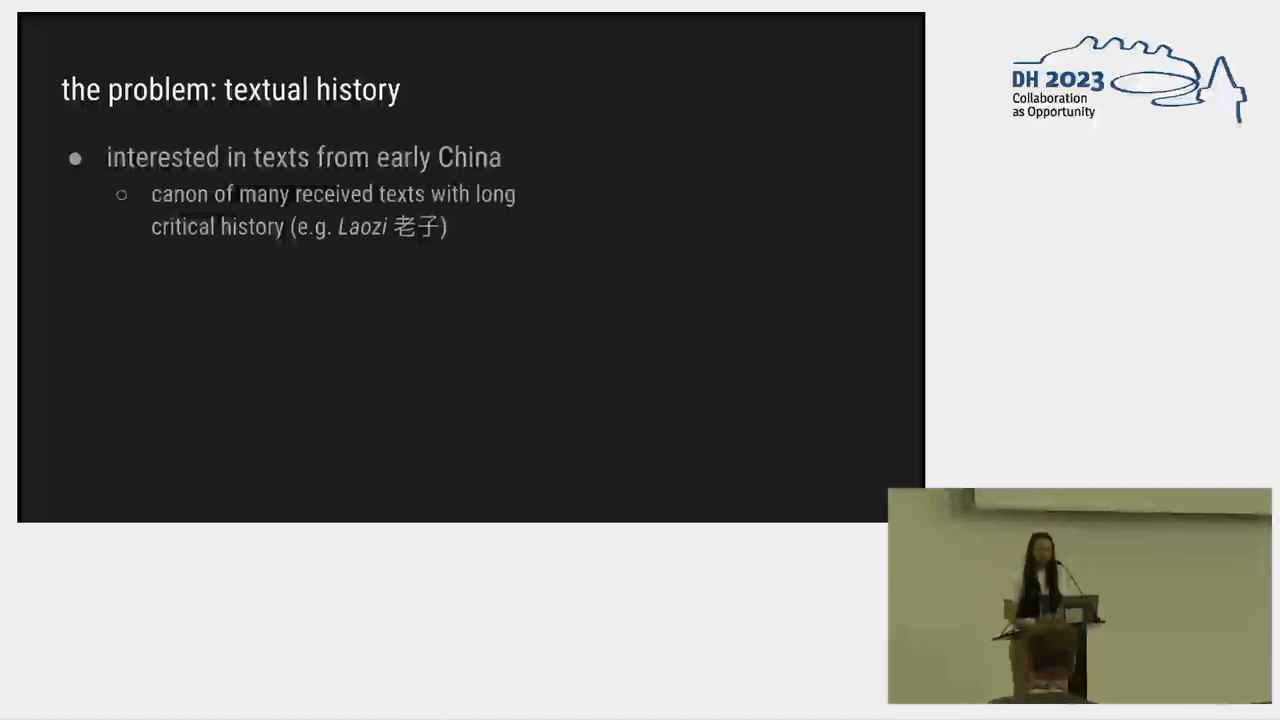
key(right)
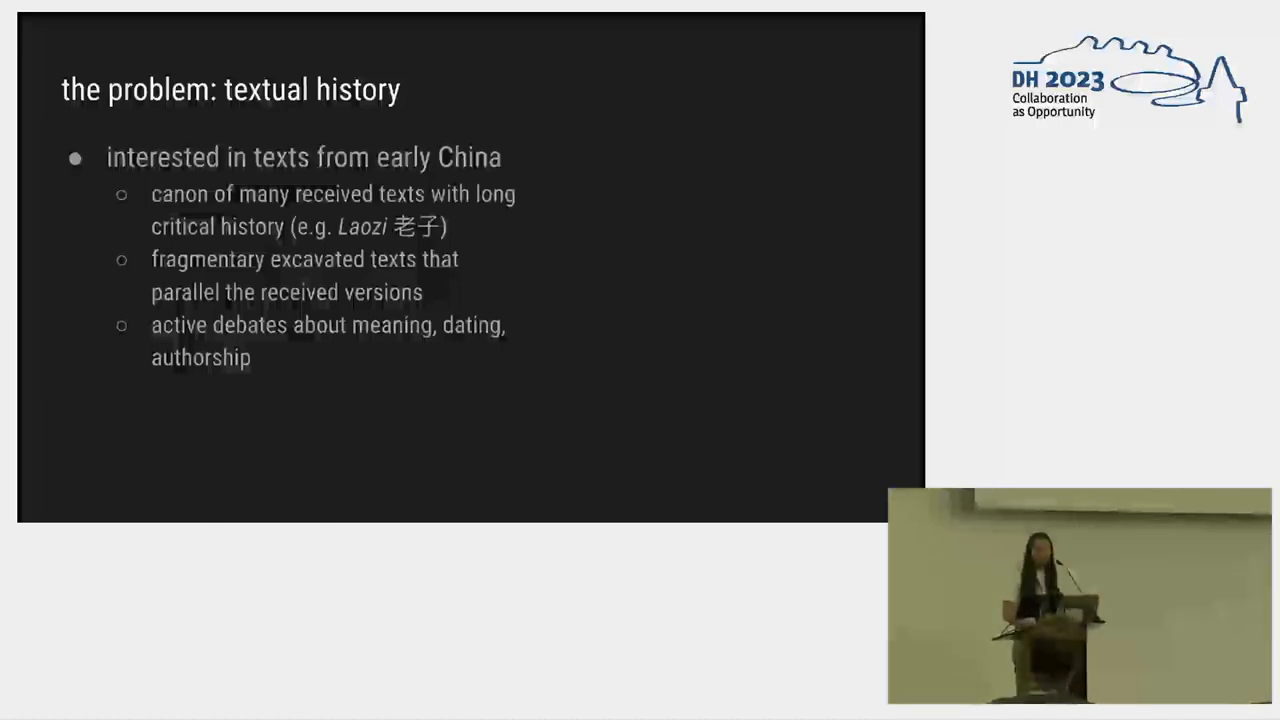
key(Right)
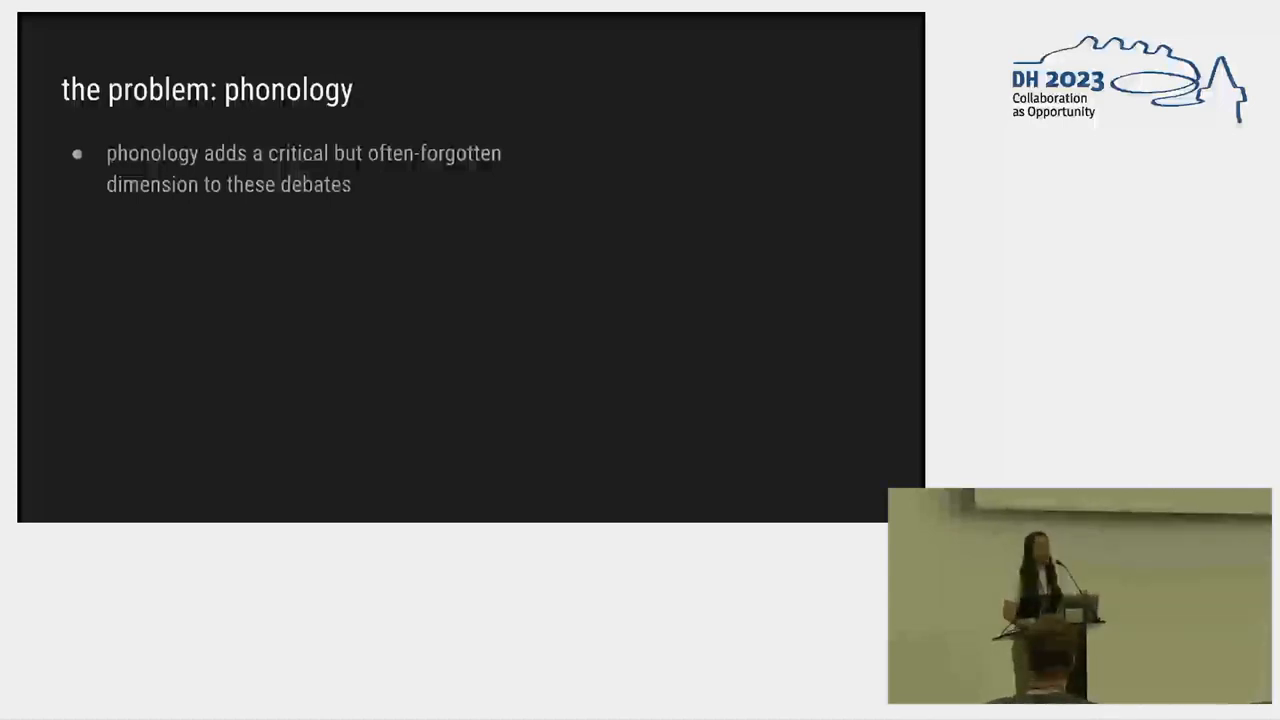
key(Right)
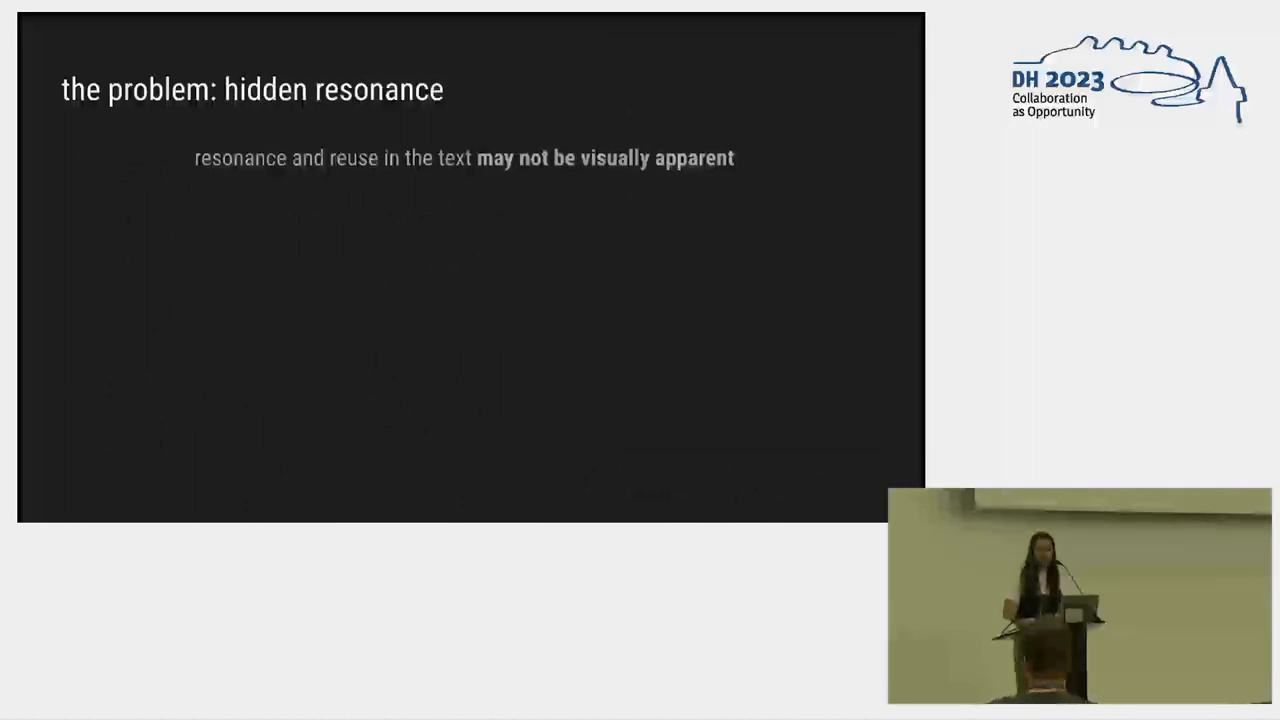
key(right)
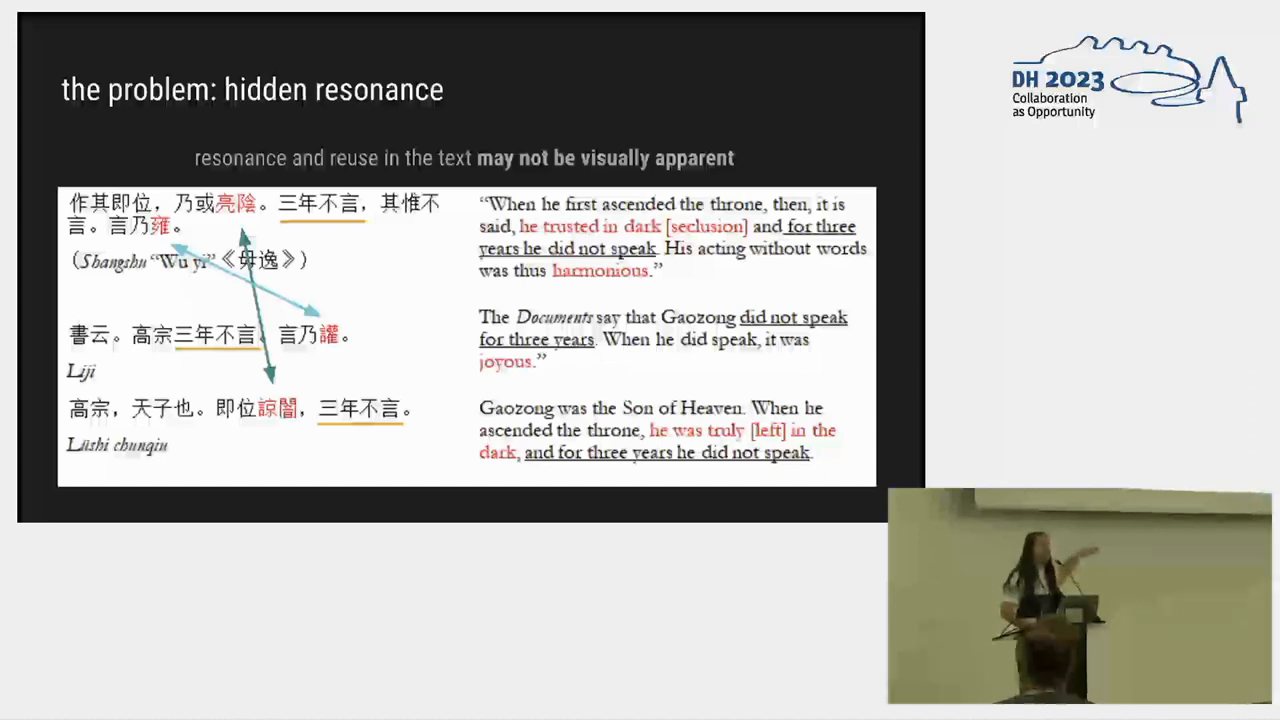
key(Right)
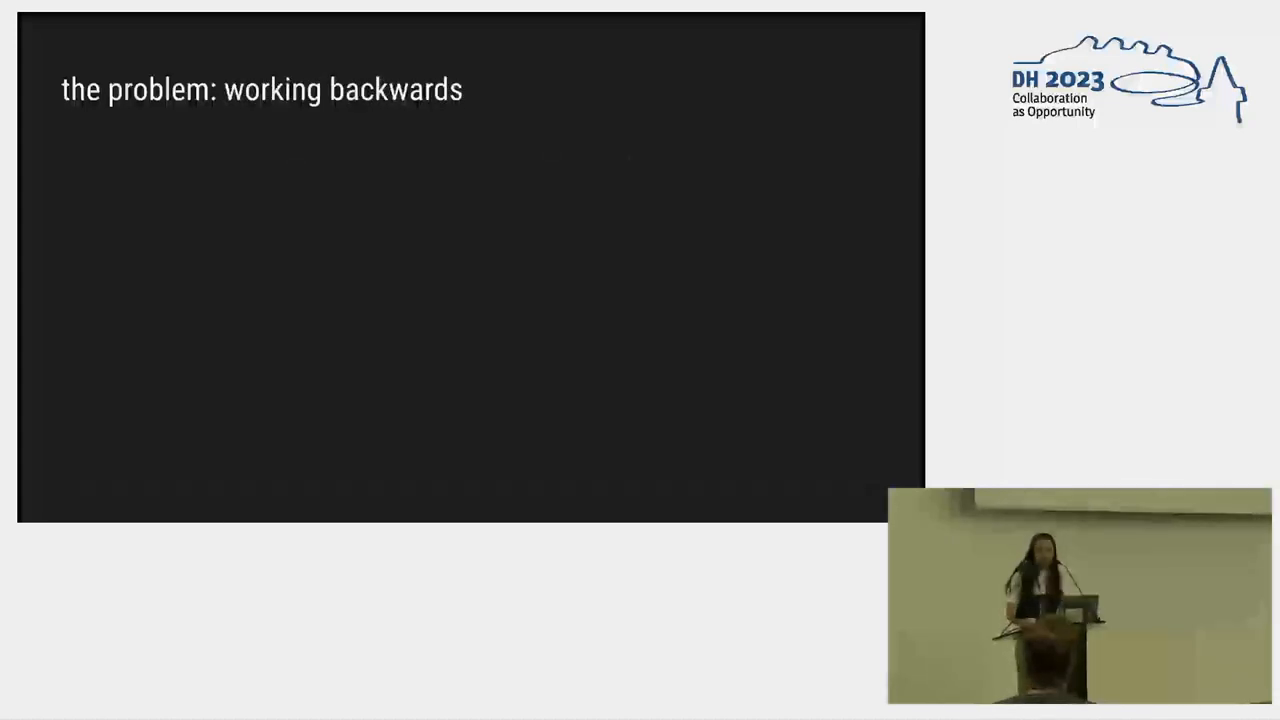
key(Right)
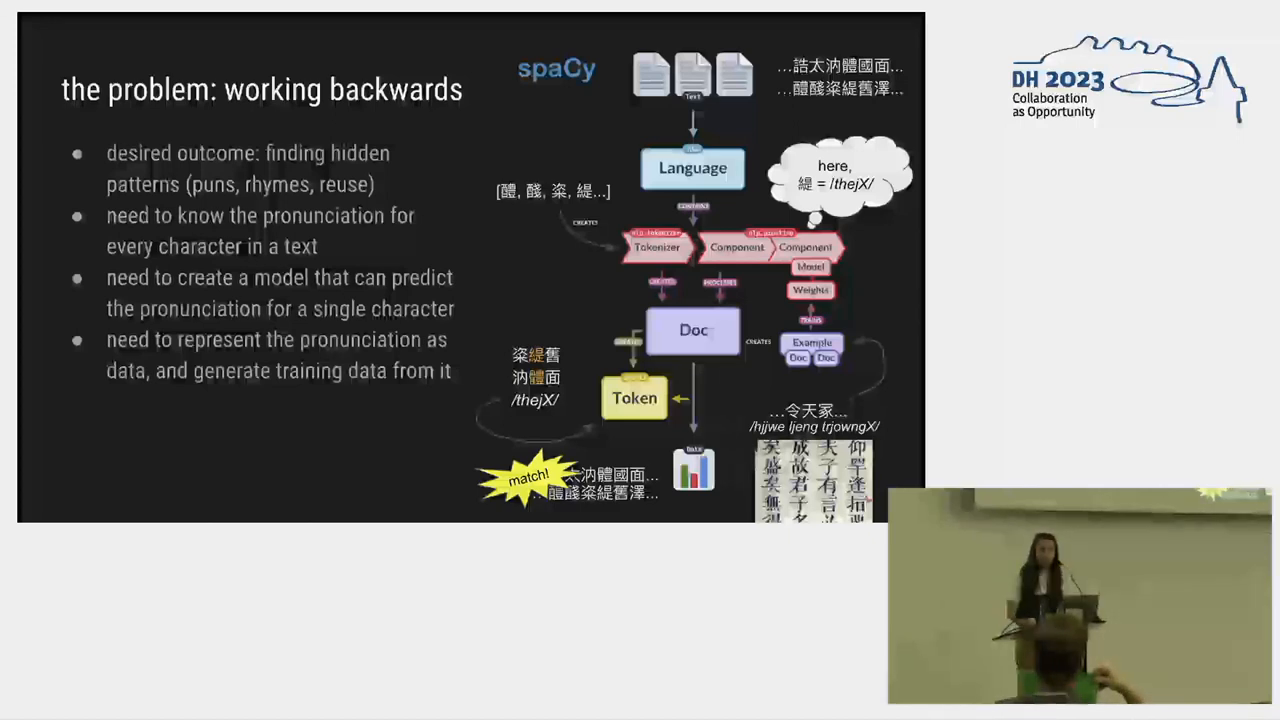
key(Right)
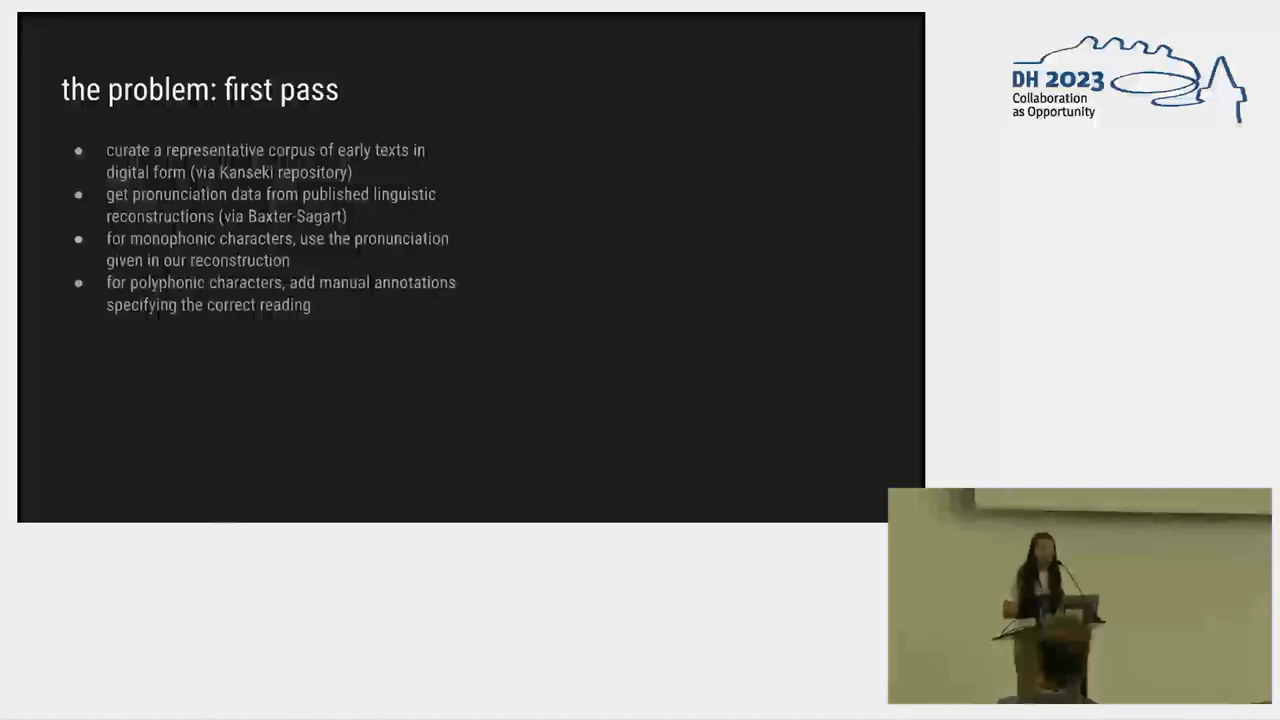
key(right)
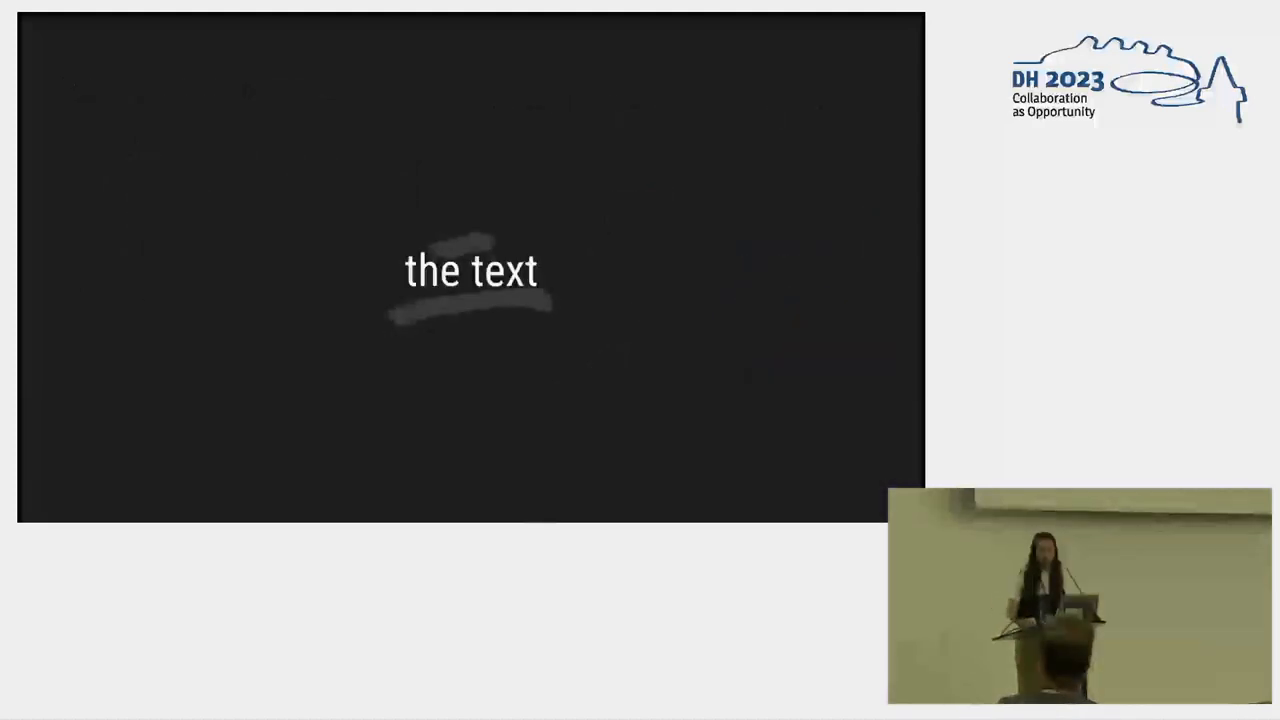
key(Right)
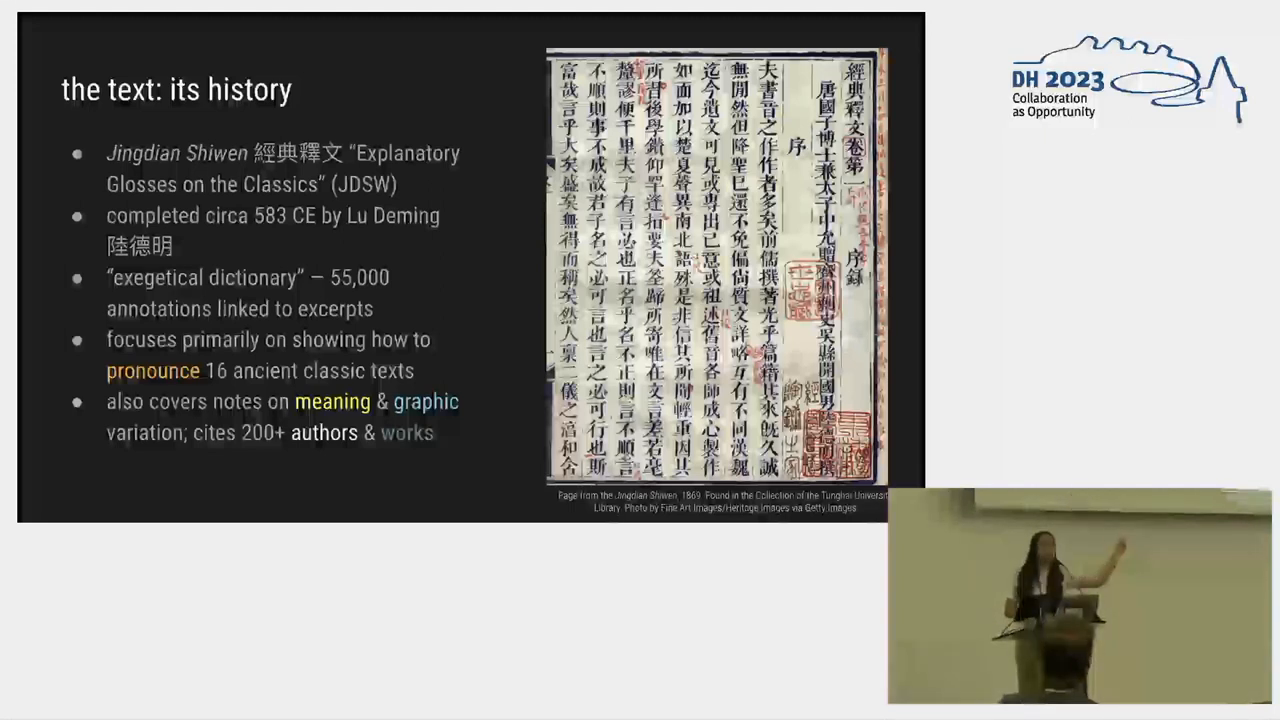
Step: Present the simple and complex example slides, the initial-approach issues, the iceberg entities question and spaCy conventional approaches
key(Right)
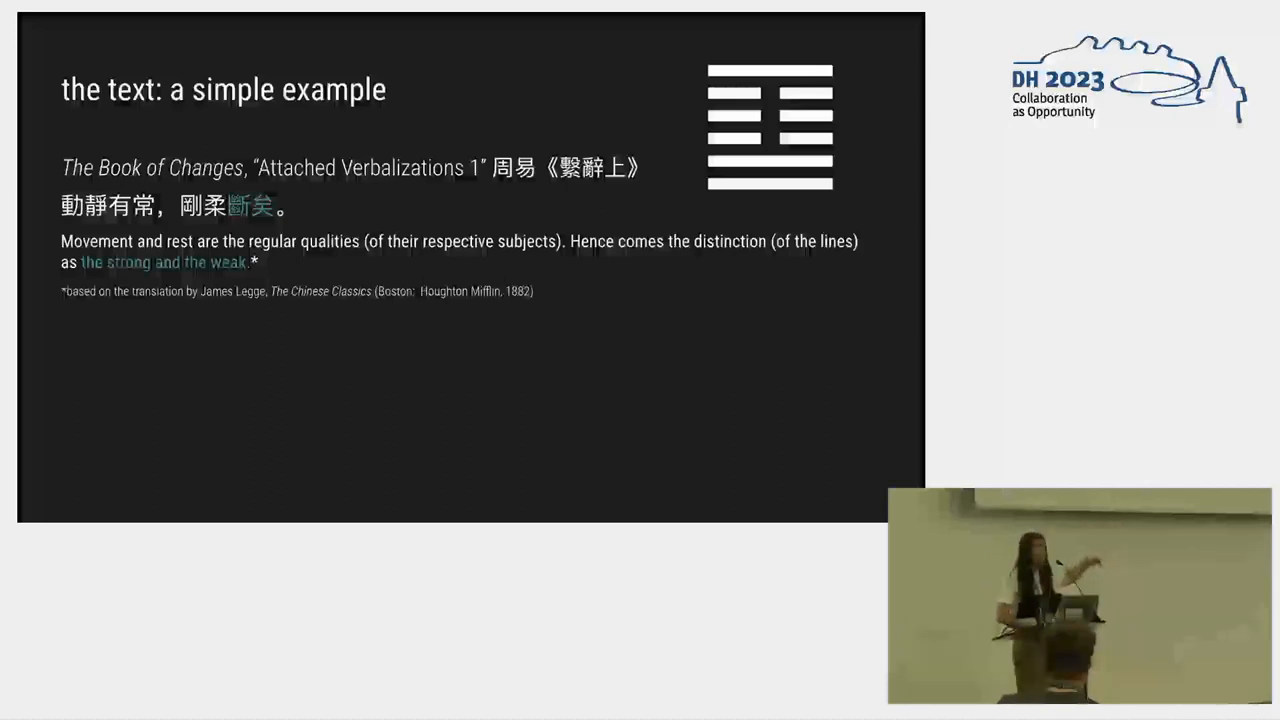
key(right)
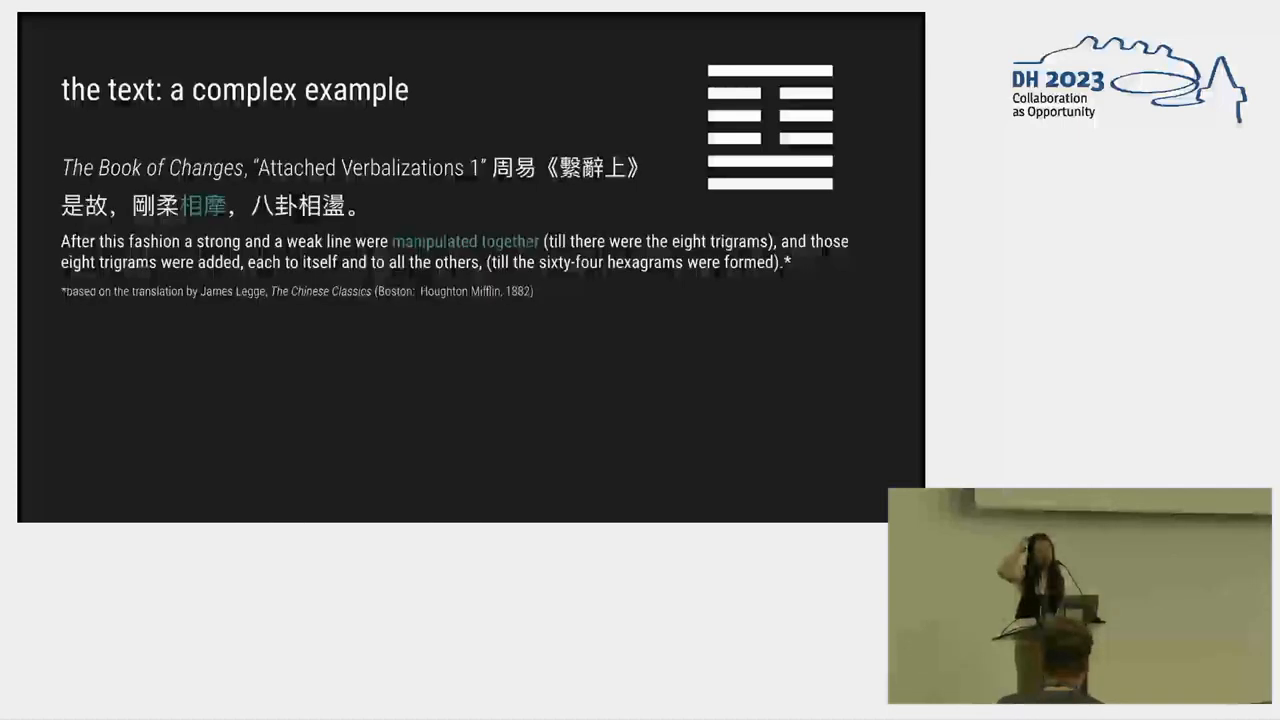
key(right)
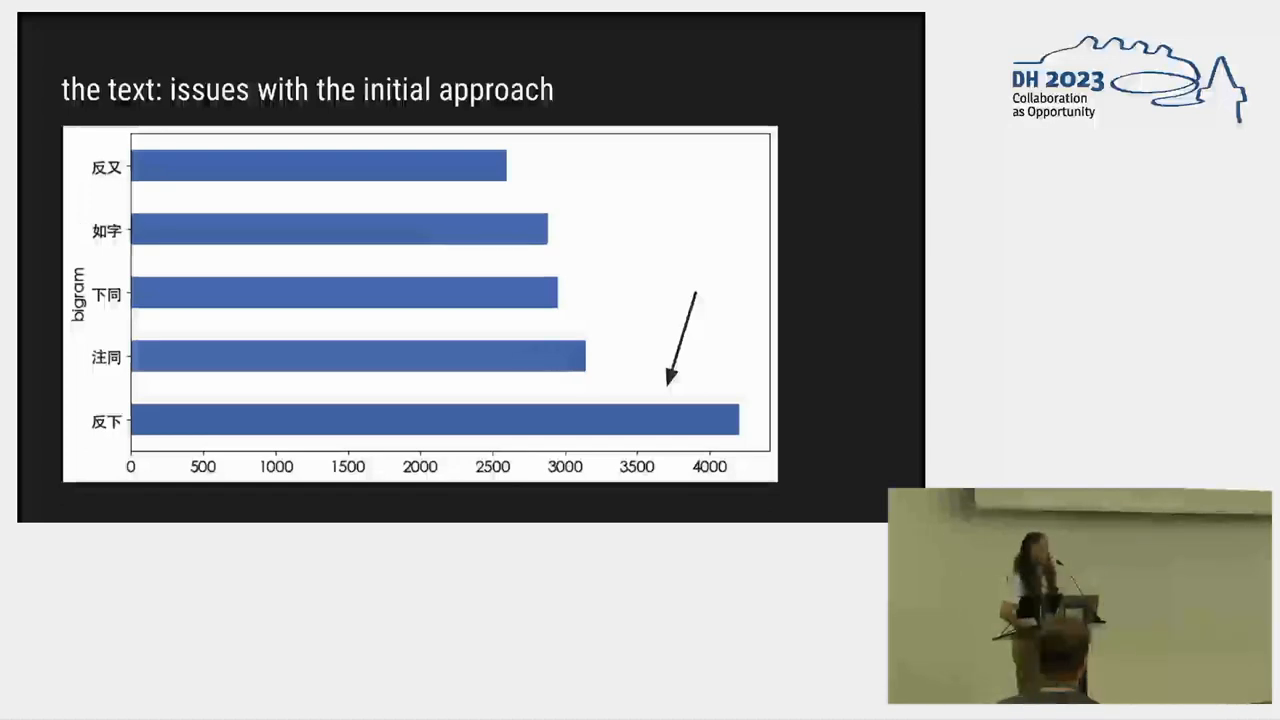
key(Right)
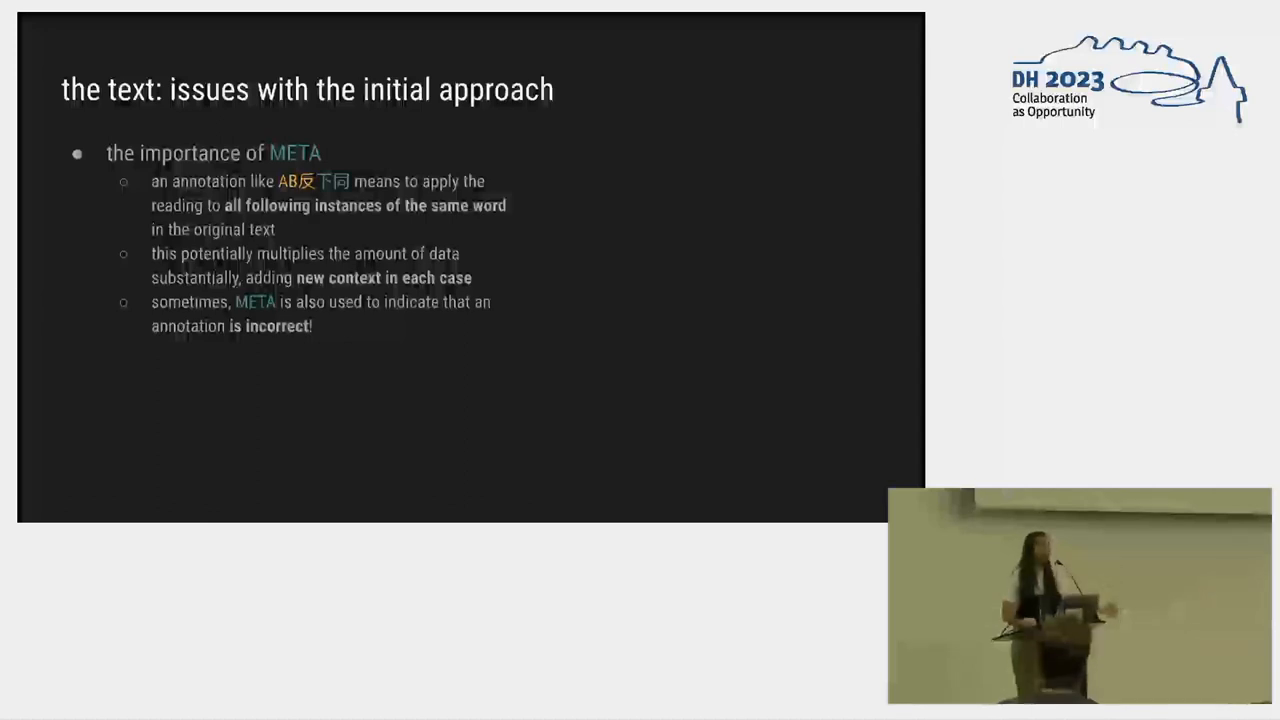
key(Right)
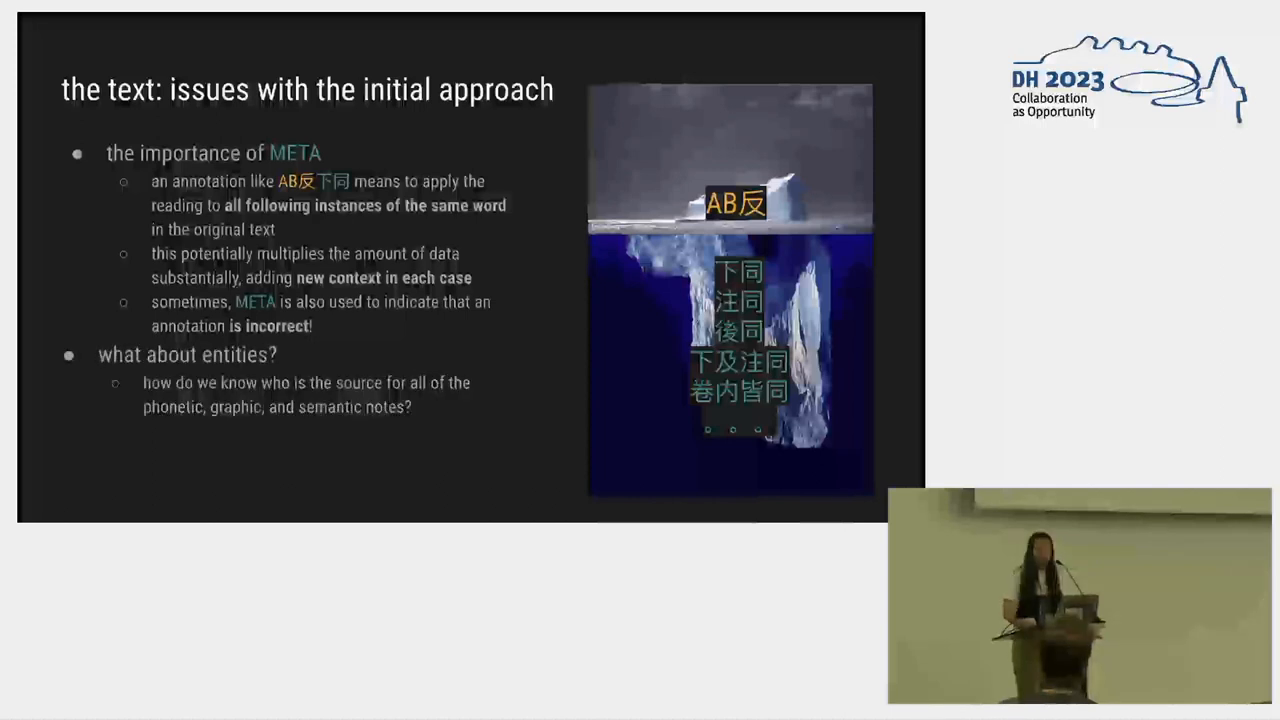
key(right)
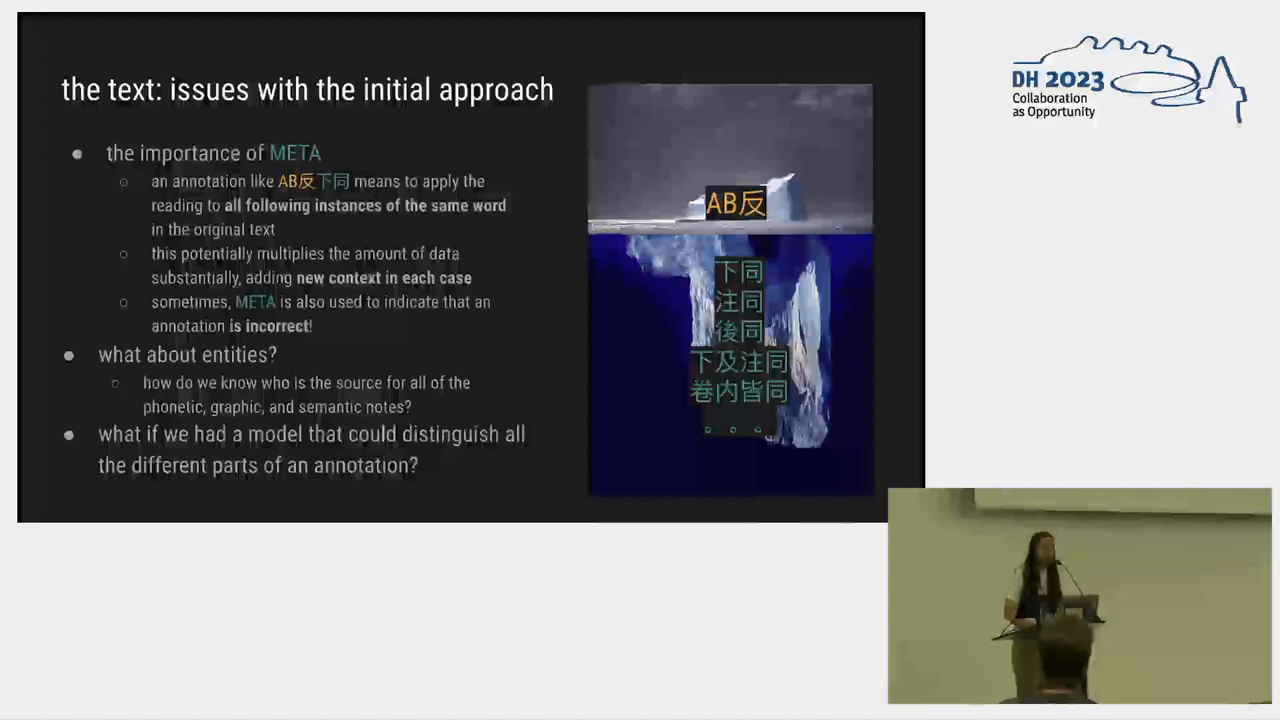
key(Right)
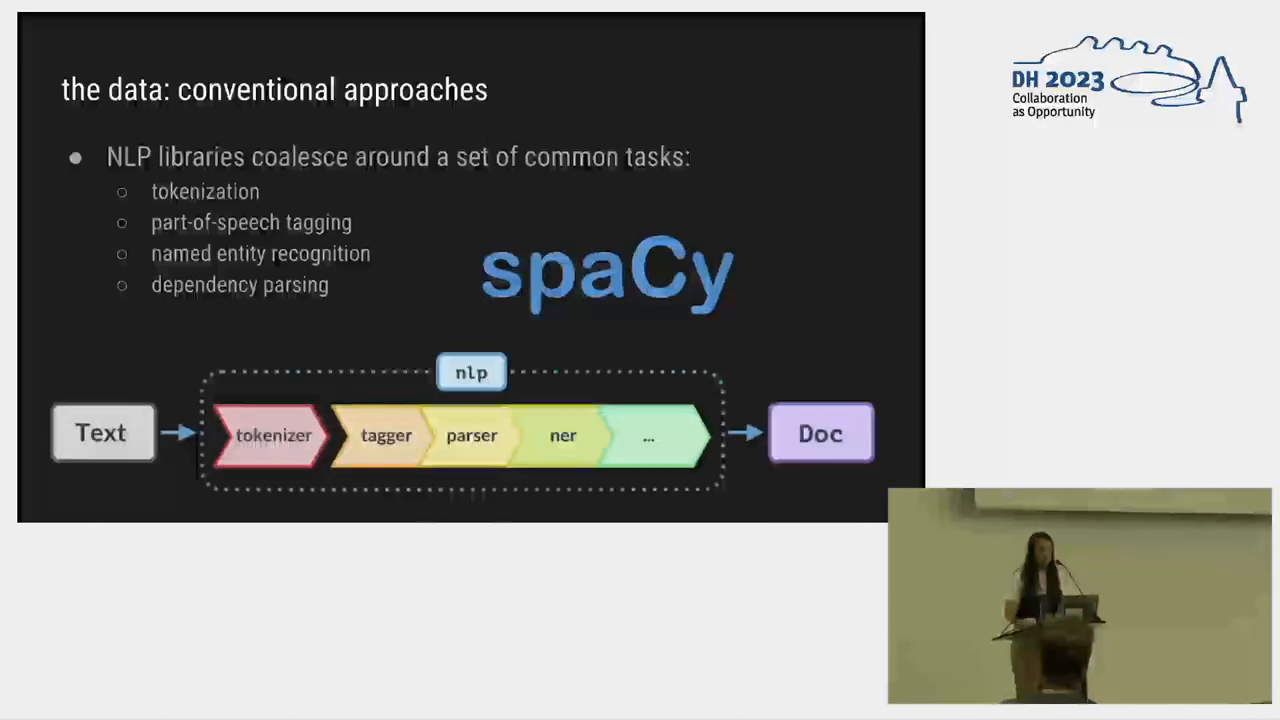
key(Right)
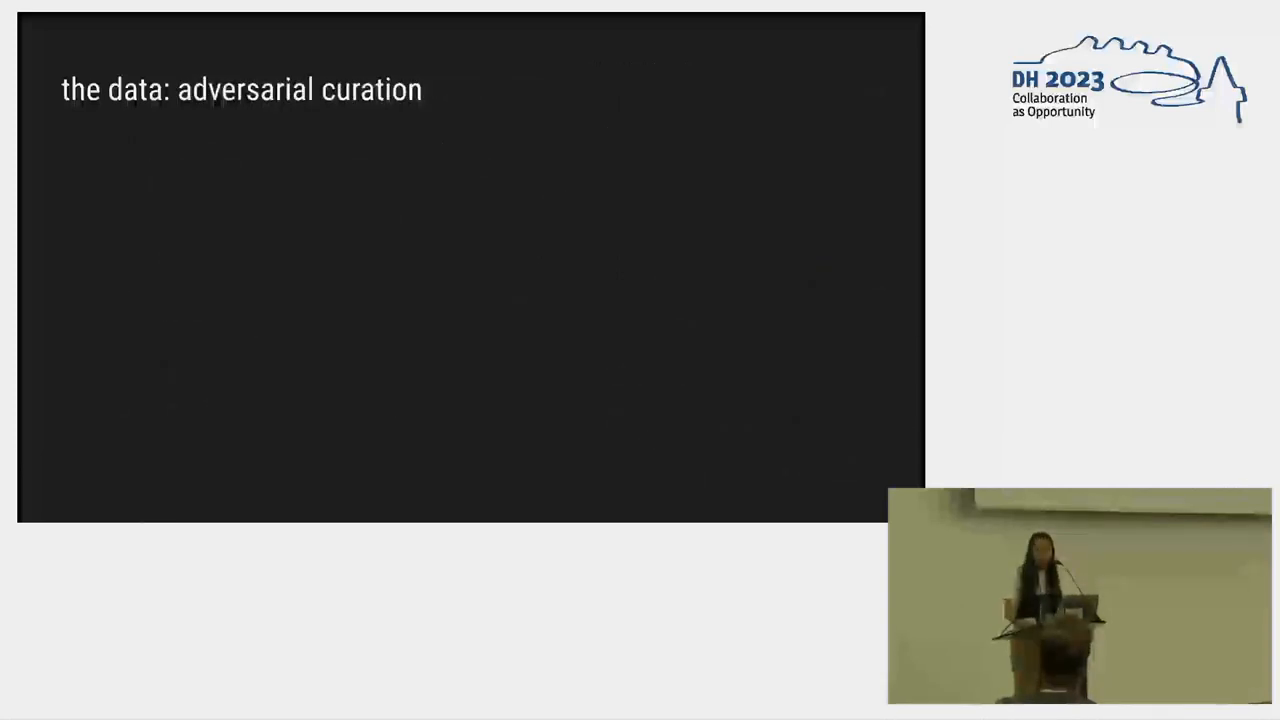
Step: Reach the live demo, accept the first Prodigy commentary example to load the next, and return to the deck
key(Right)
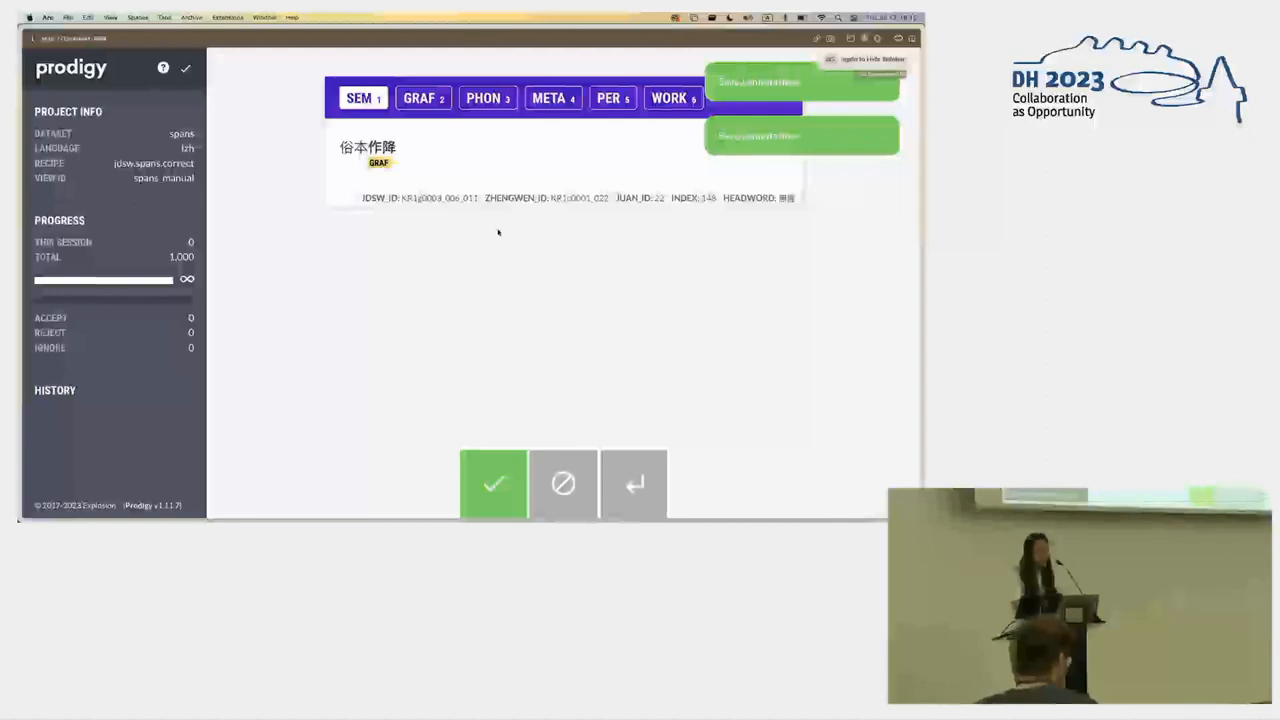
click(492, 484)
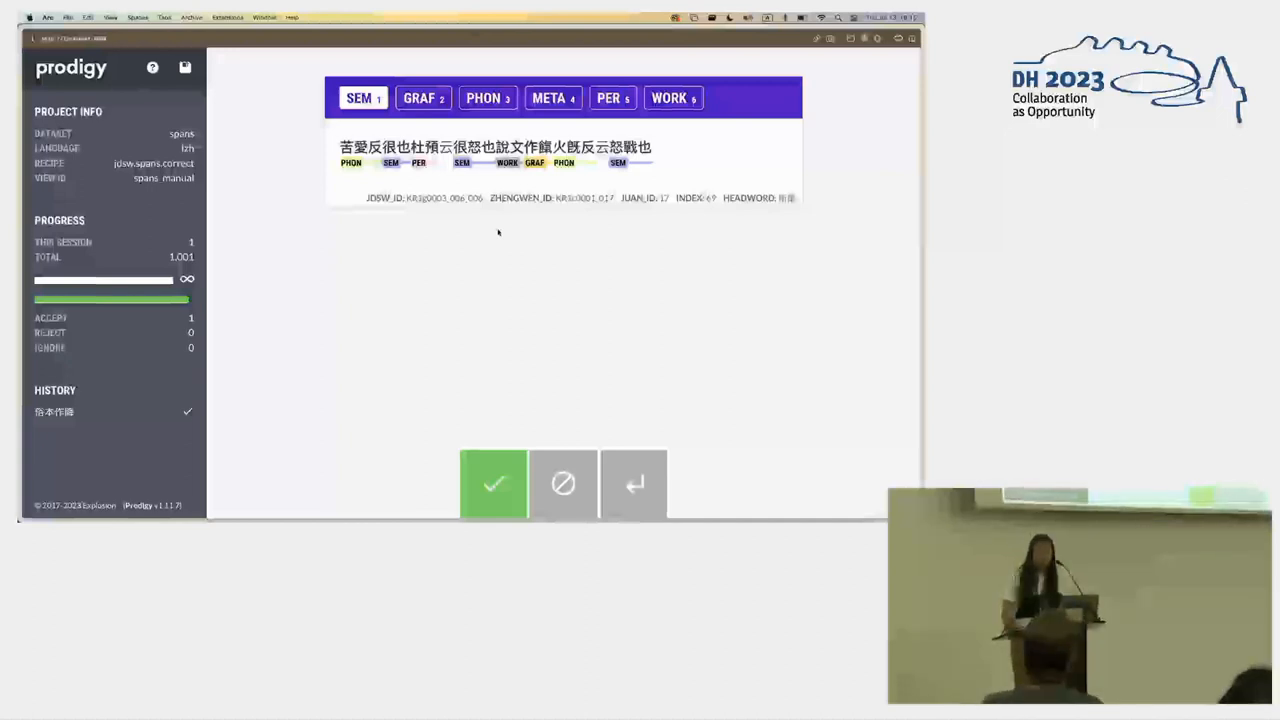
mouse_move(560, 178)
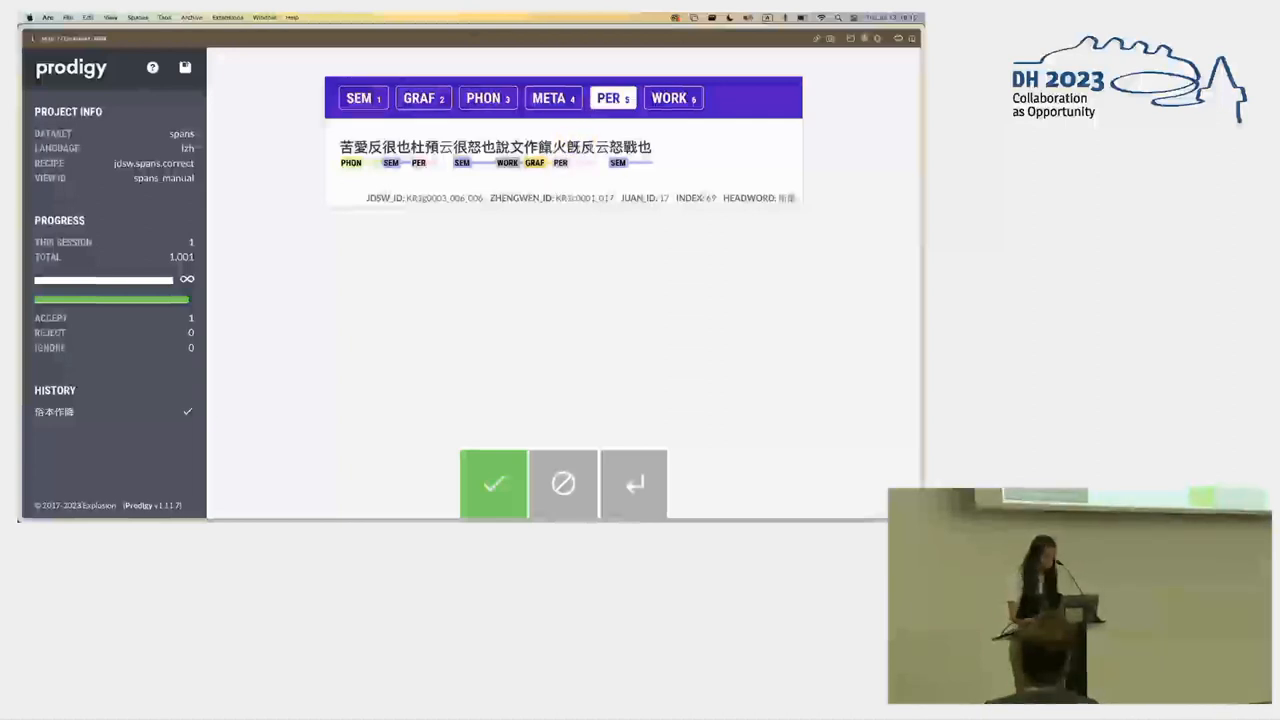
click(492, 482)
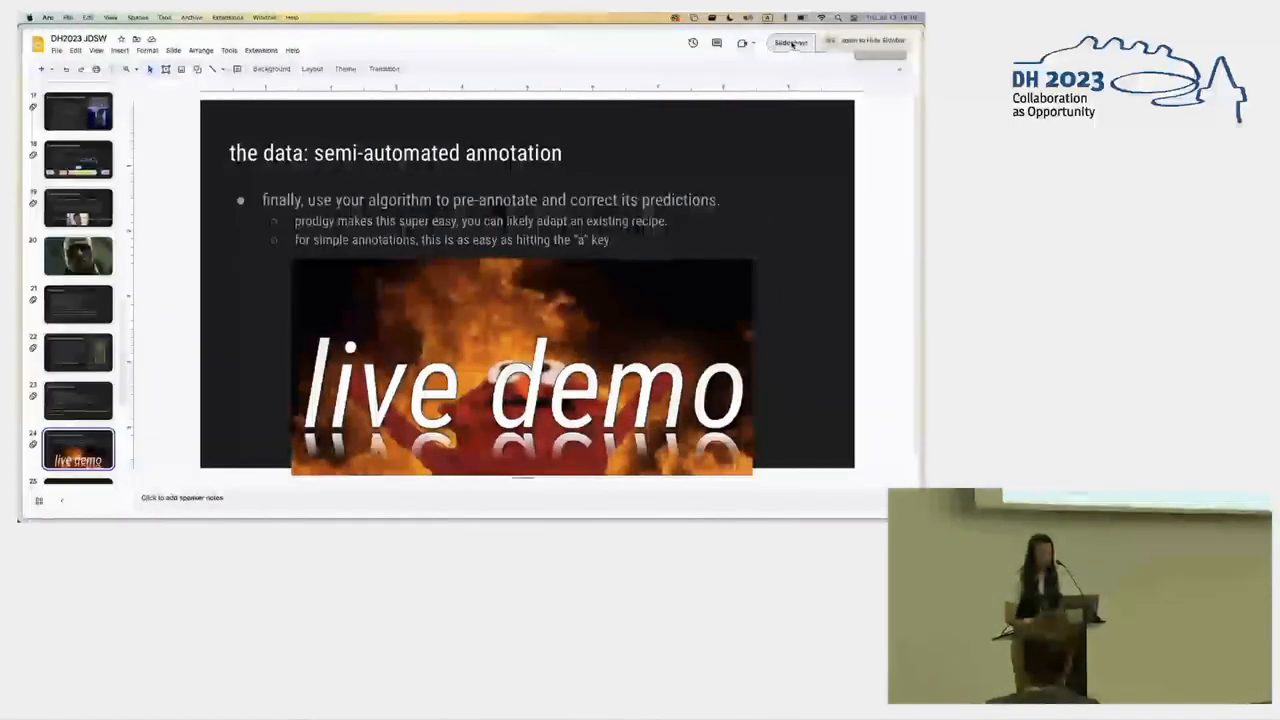
Step: Resume the slideshow from the current slide and advance past the spancat model and performance slides to 'lessons learned'
click(790, 42)
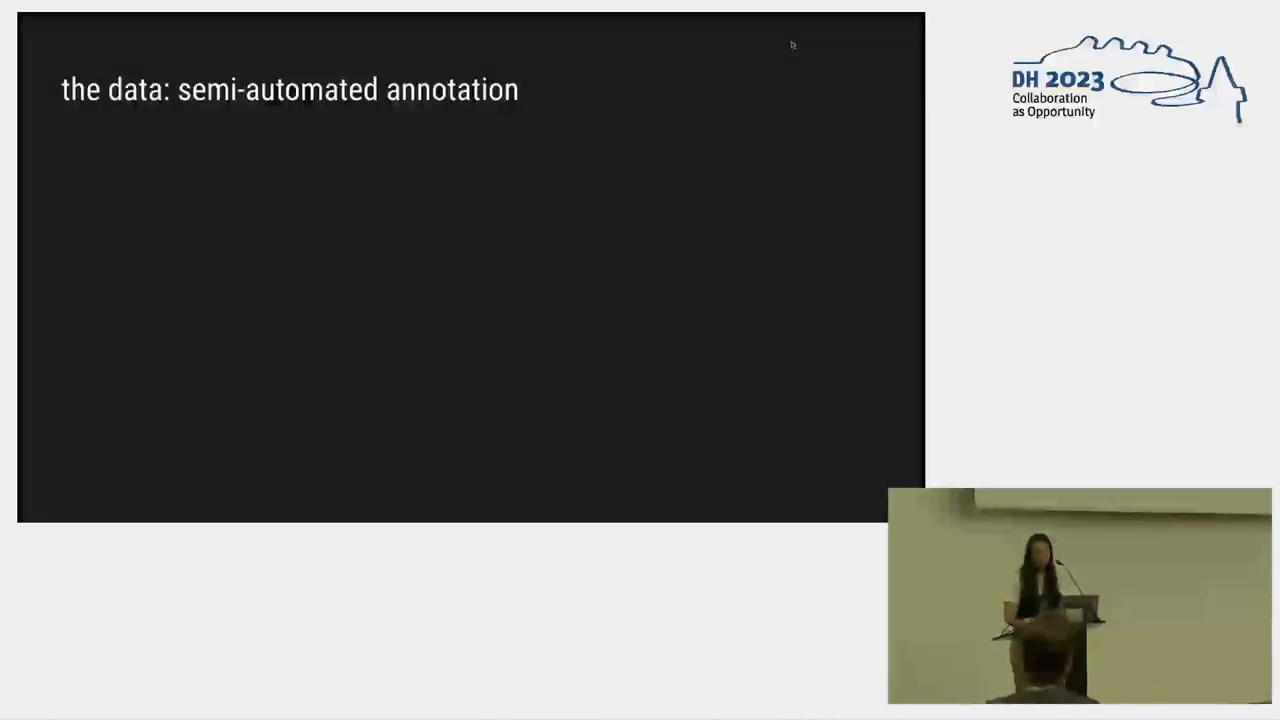
key(Right)
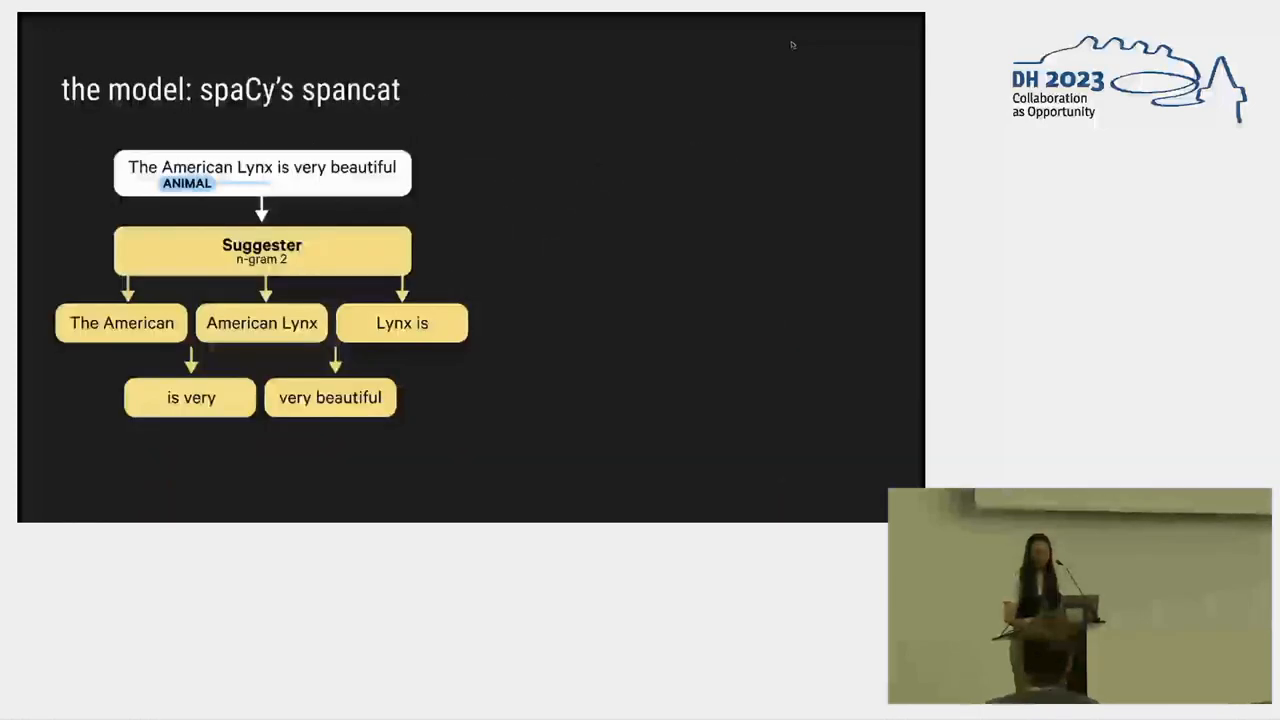
key(right)
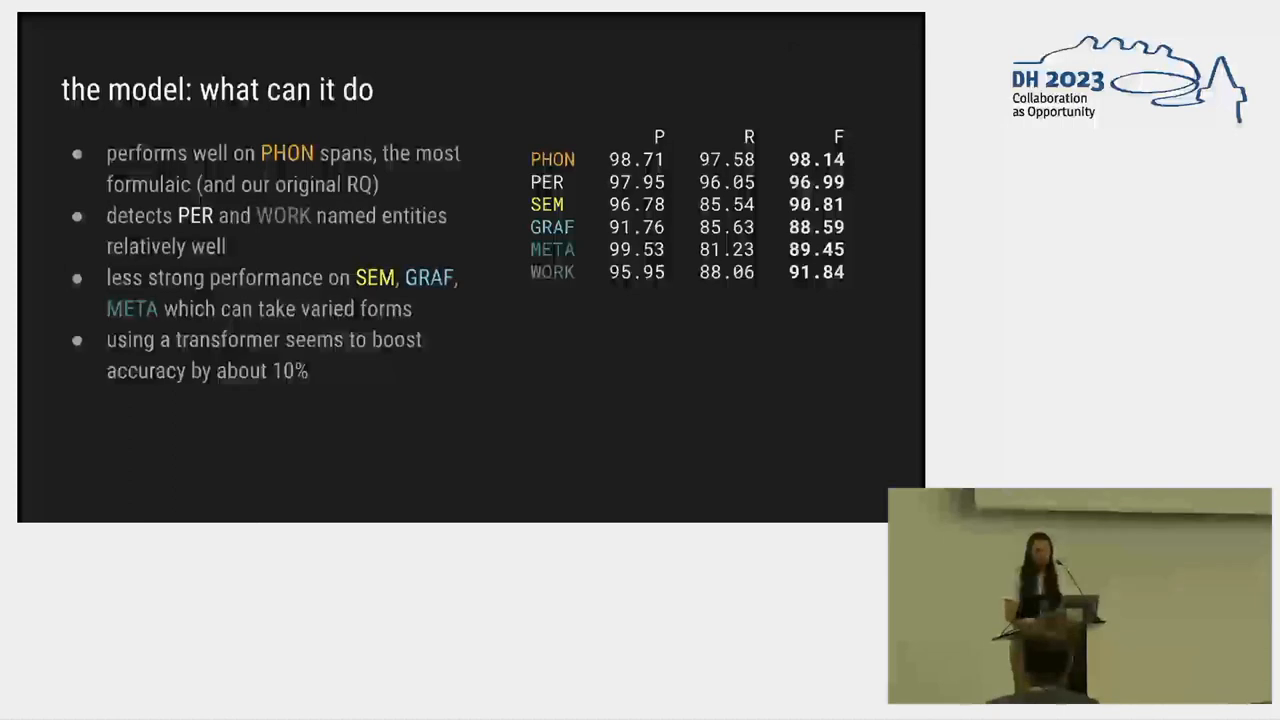
key(Right)
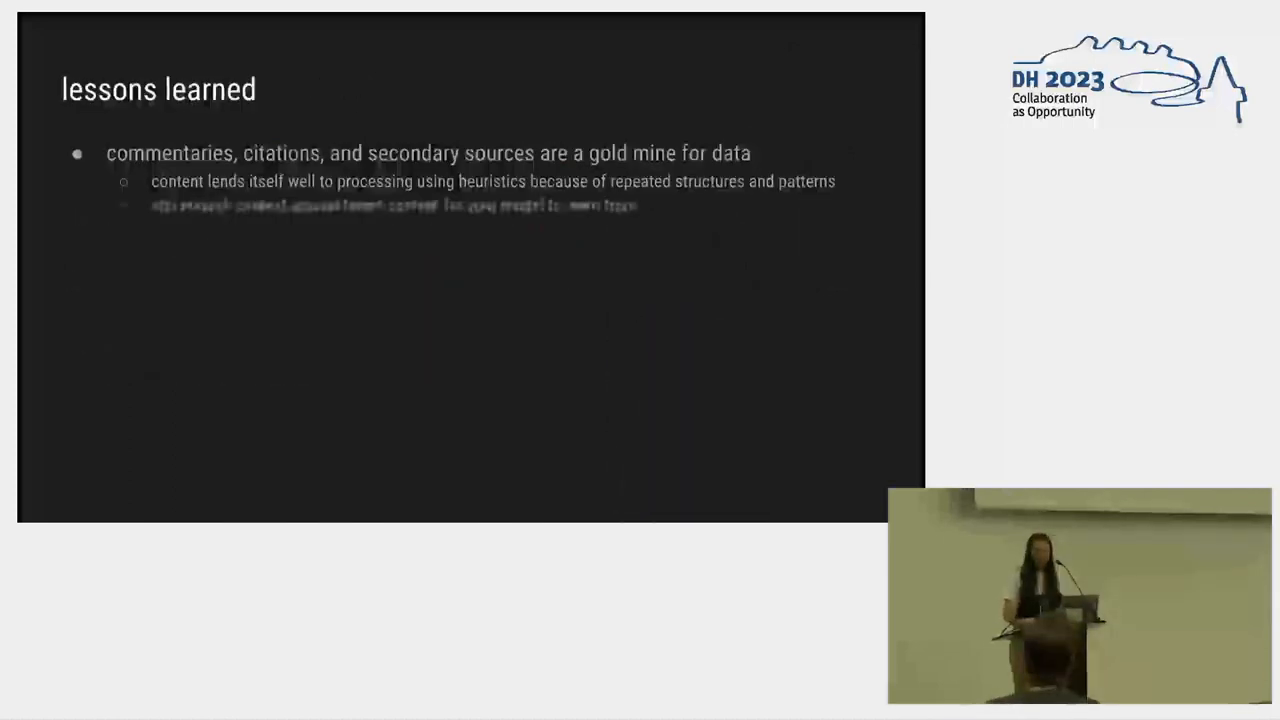